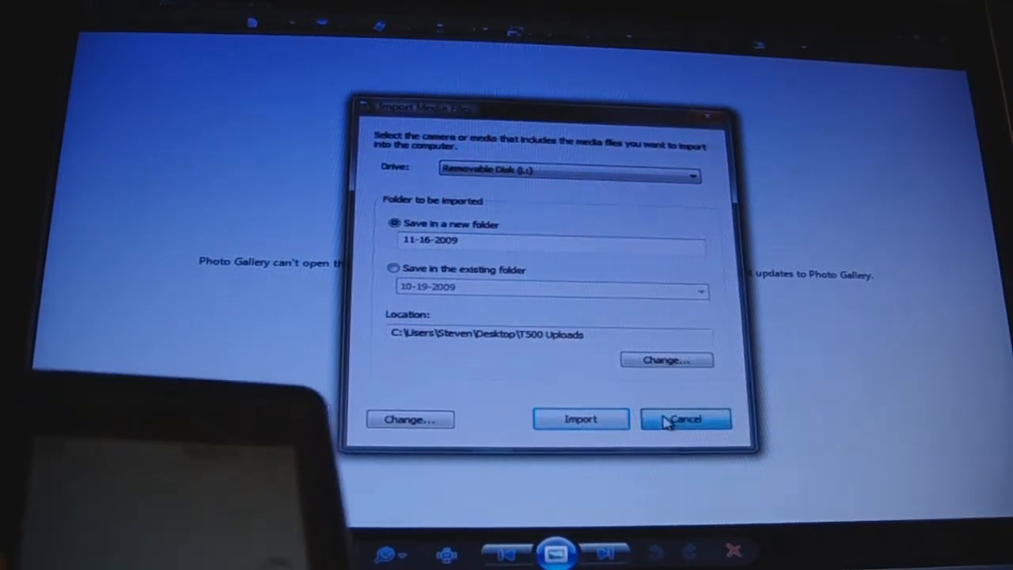
# - Cancel the Photo Gallery import of media from the removable disk
pyautogui.click(685, 418)
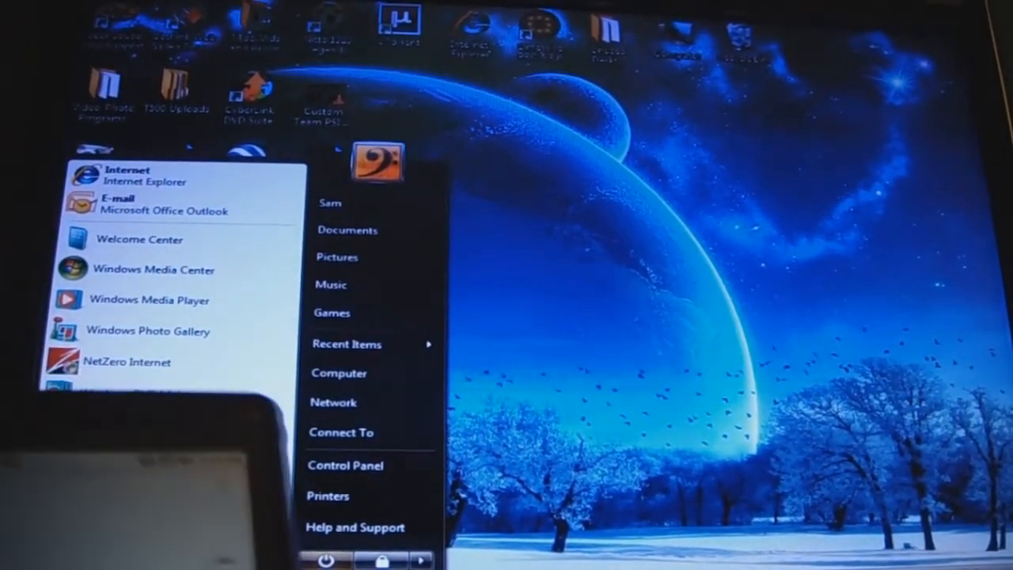
# - Open Computer from the Start menu to list the drives, including Removable Disk (L:)
pyautogui.click(339, 373)
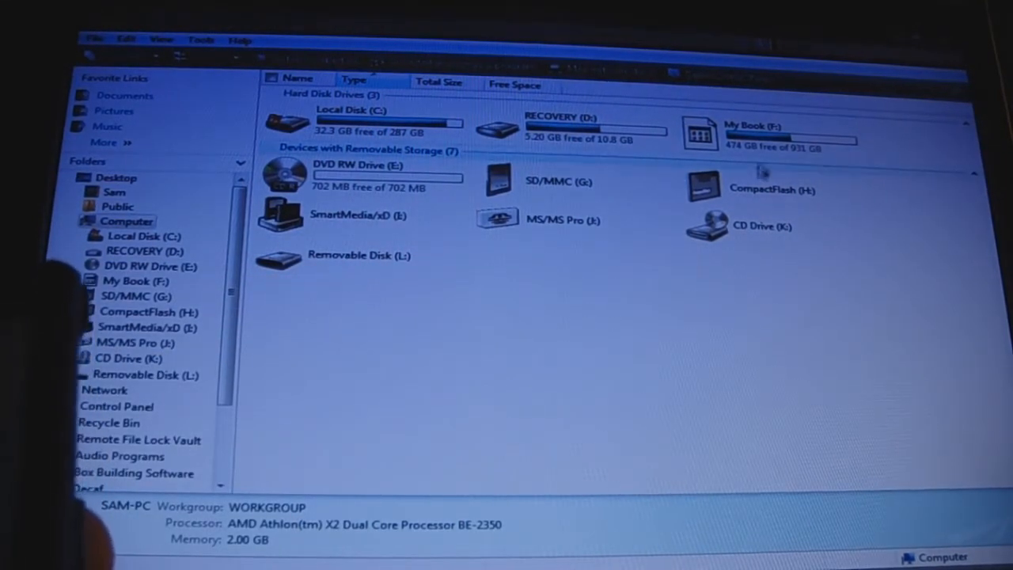
pyautogui.moveTo(258, 352)
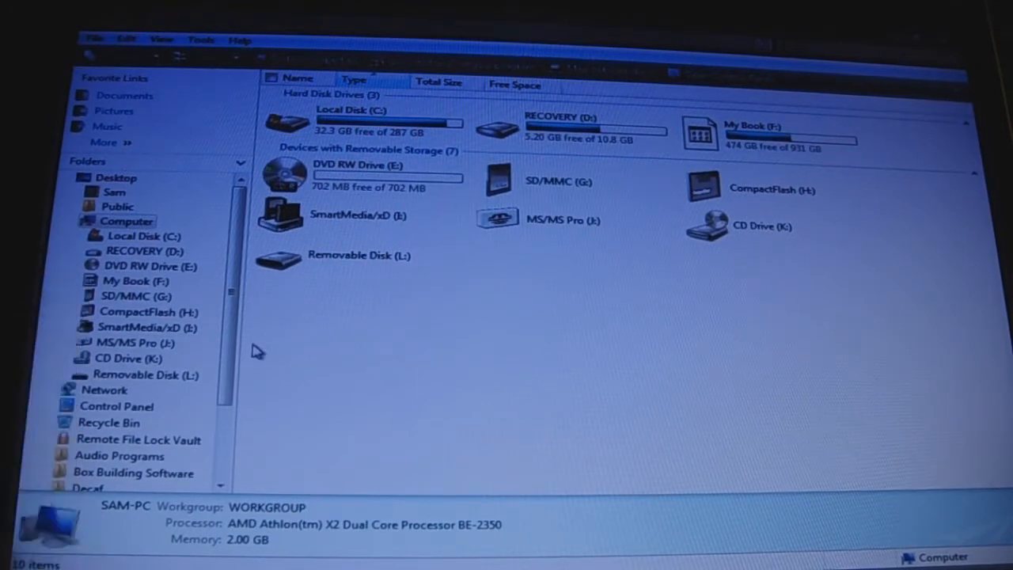
pyautogui.moveTo(315, 295)
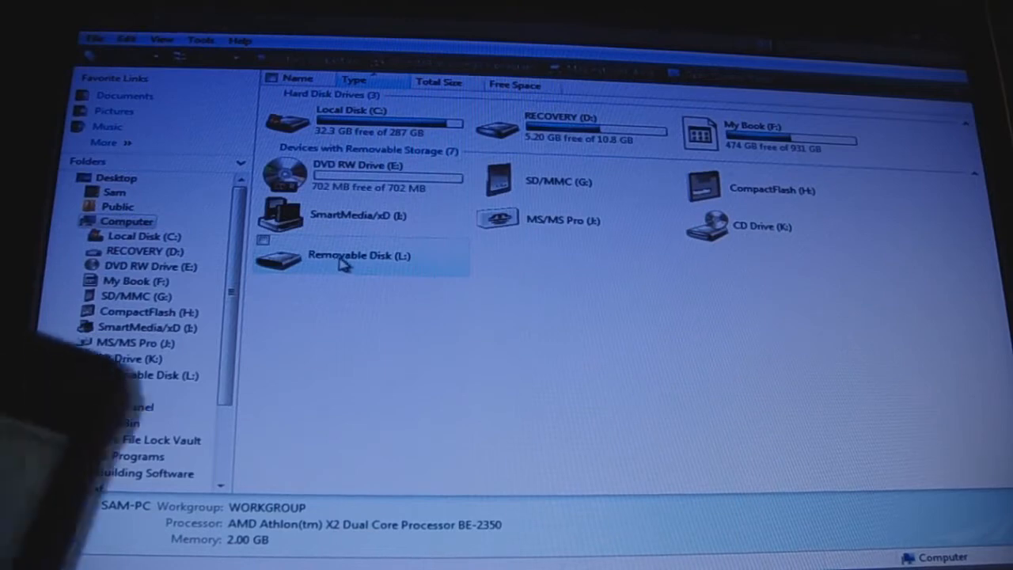
# - Open Removable Disk (L:) and select the Ringtones folder among its 13 items
pyautogui.doubleClick(341, 261)
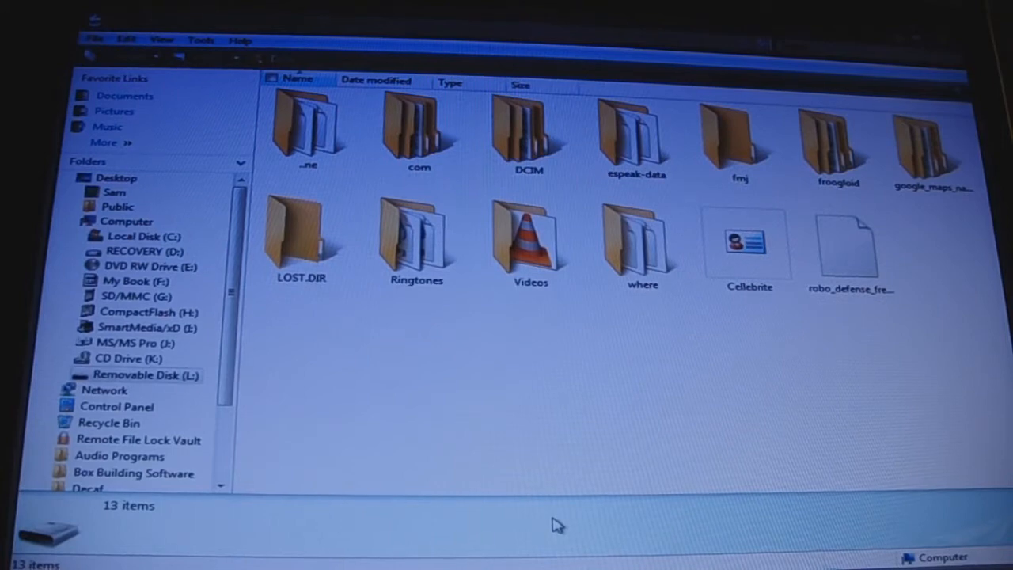
pyautogui.moveTo(625, 326)
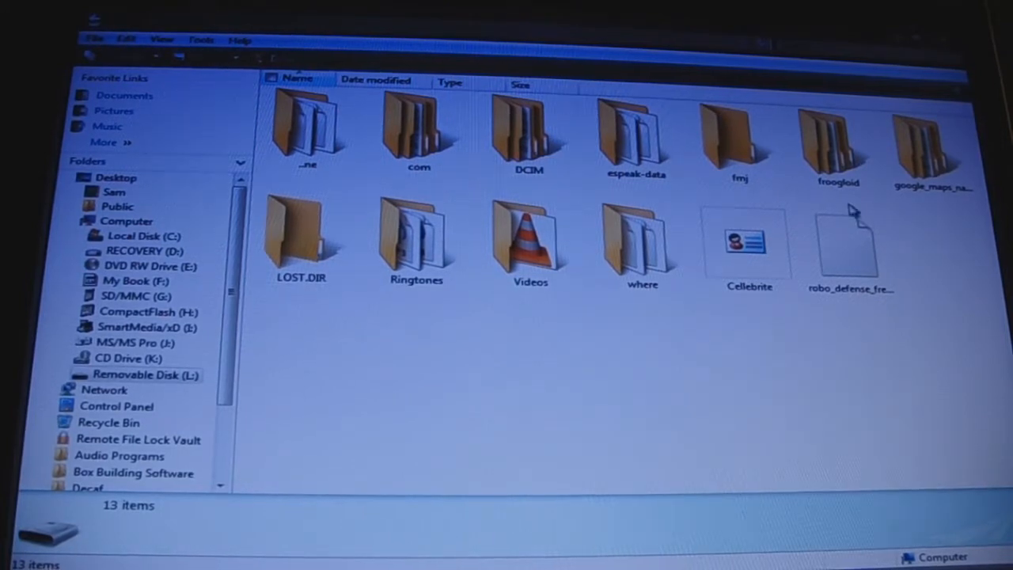
pyautogui.moveTo(562, 419)
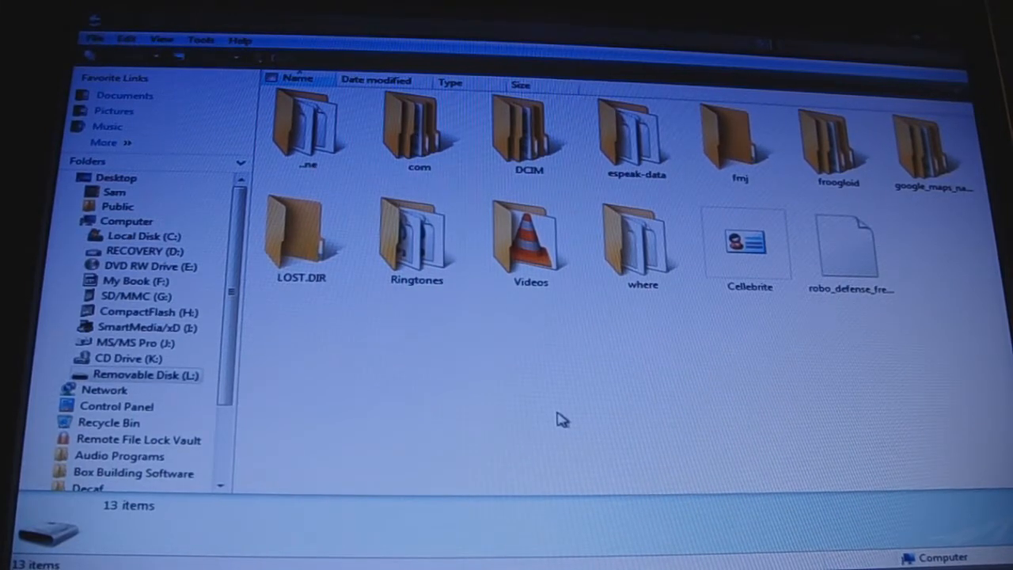
pyautogui.click(420, 131)
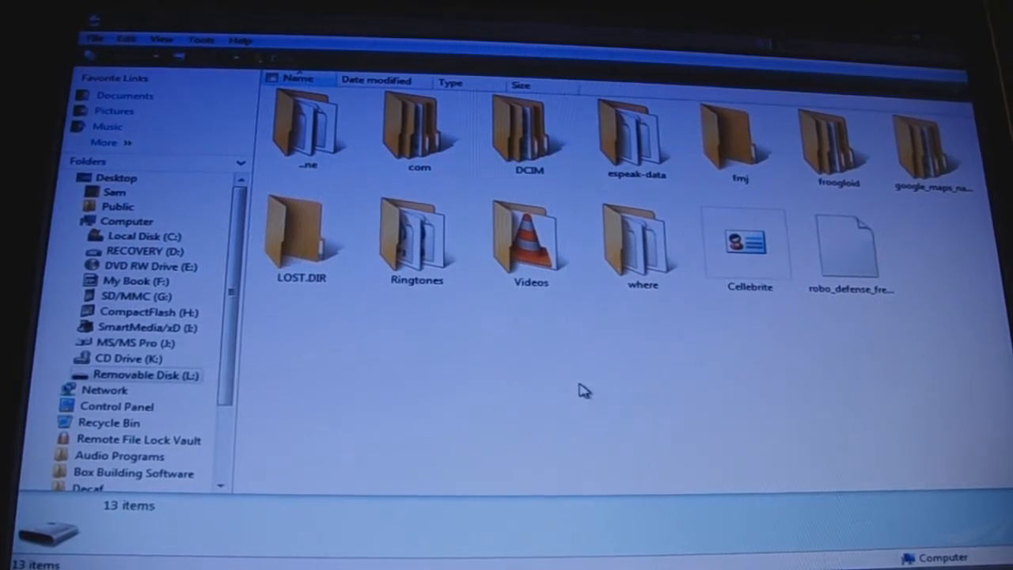
pyautogui.moveTo(577, 390)
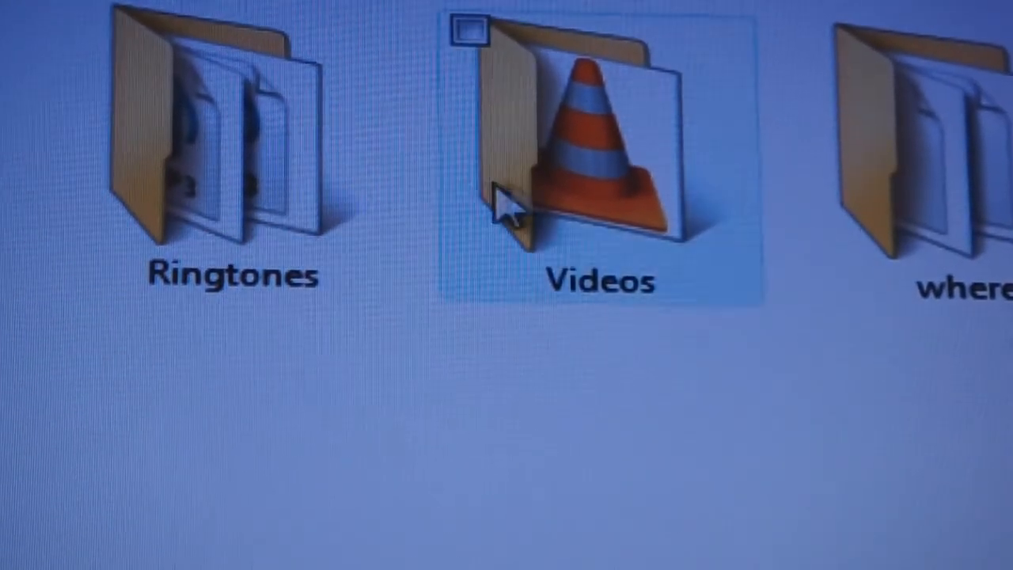
pyautogui.click(229, 142)
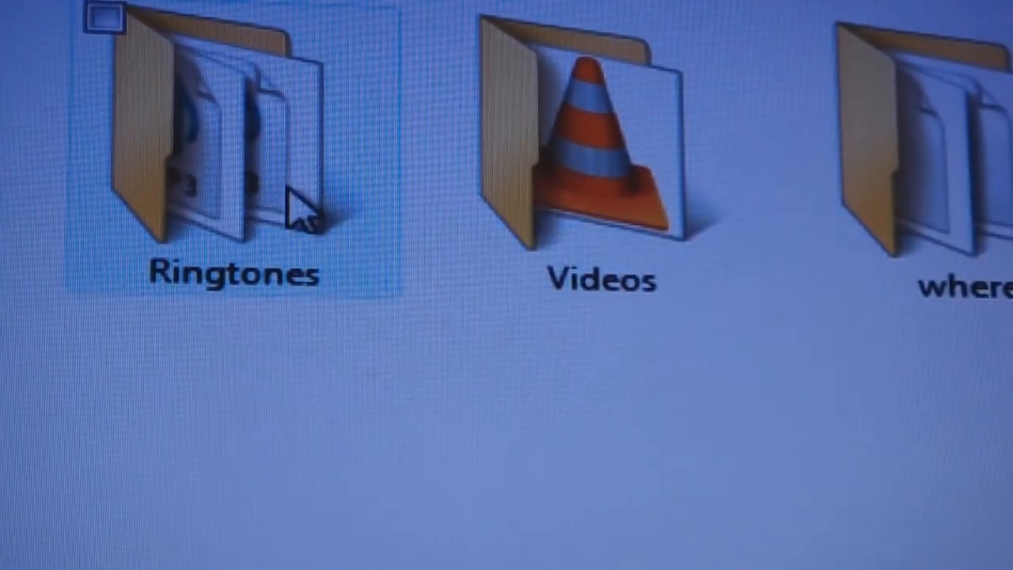
pyautogui.doubleClick(229, 142)
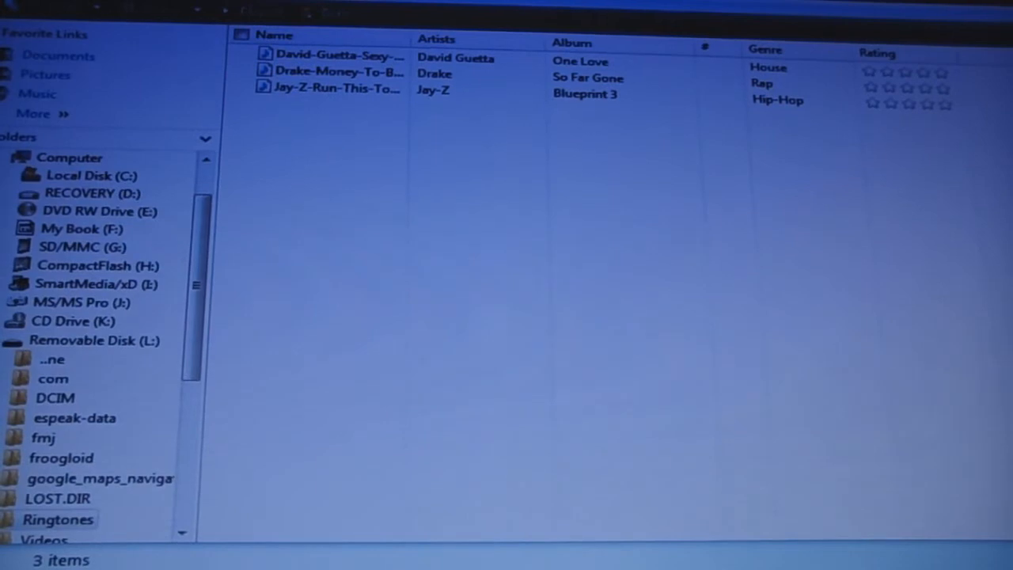
pyautogui.click(92, 341)
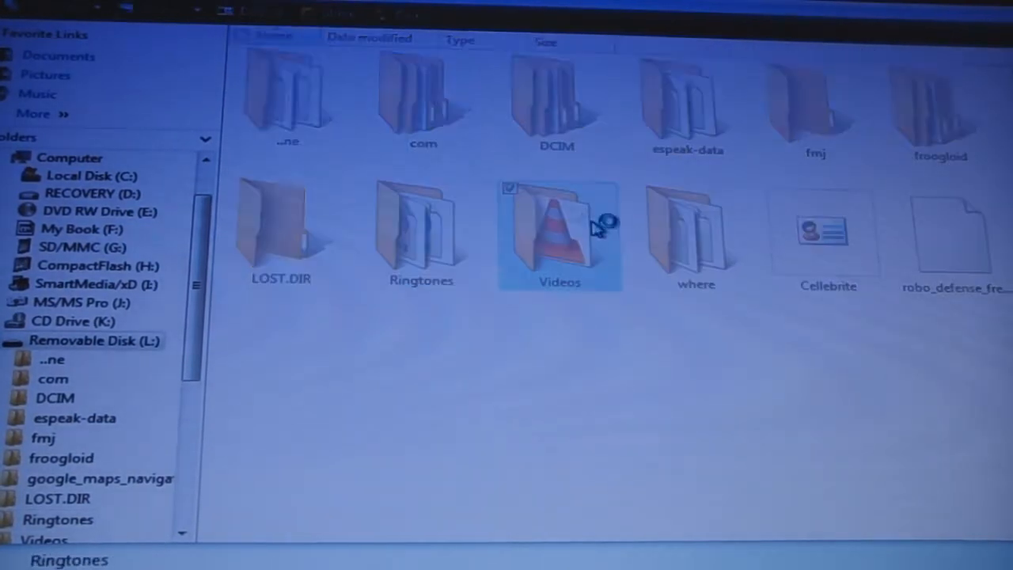
pyautogui.doubleClick(559, 234)
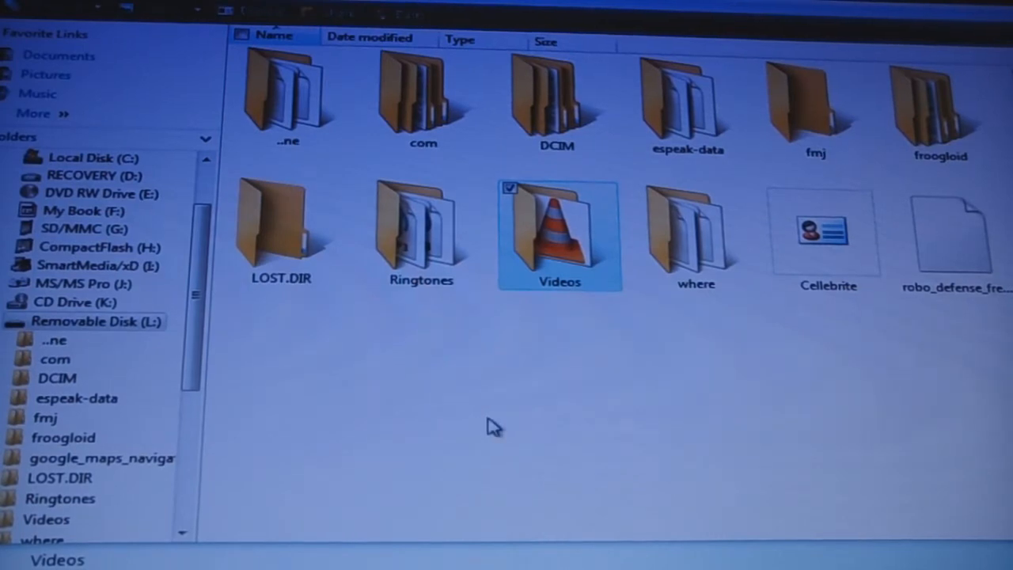
pyautogui.moveTo(479, 415)
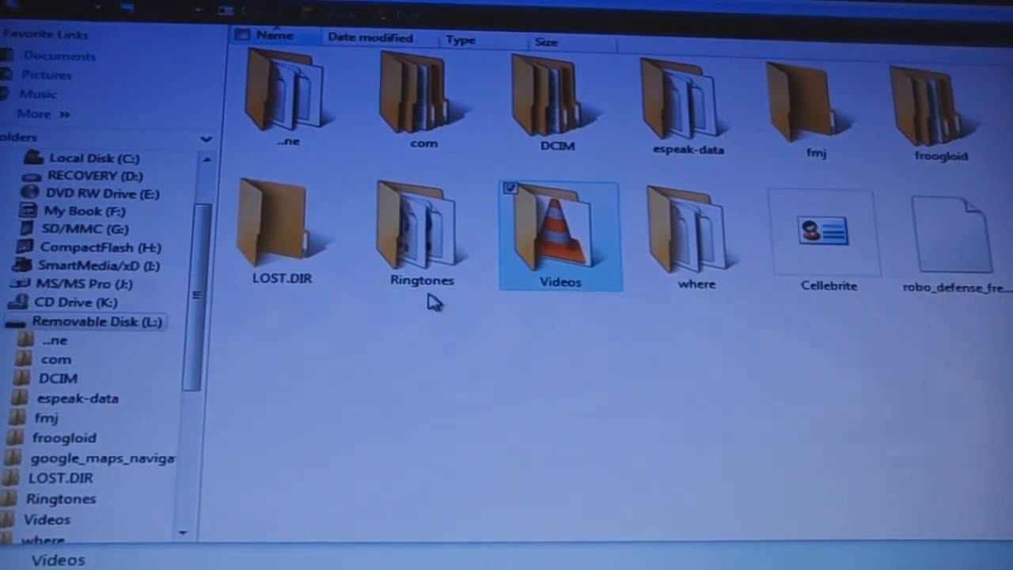
pyautogui.doubleClick(422, 237)
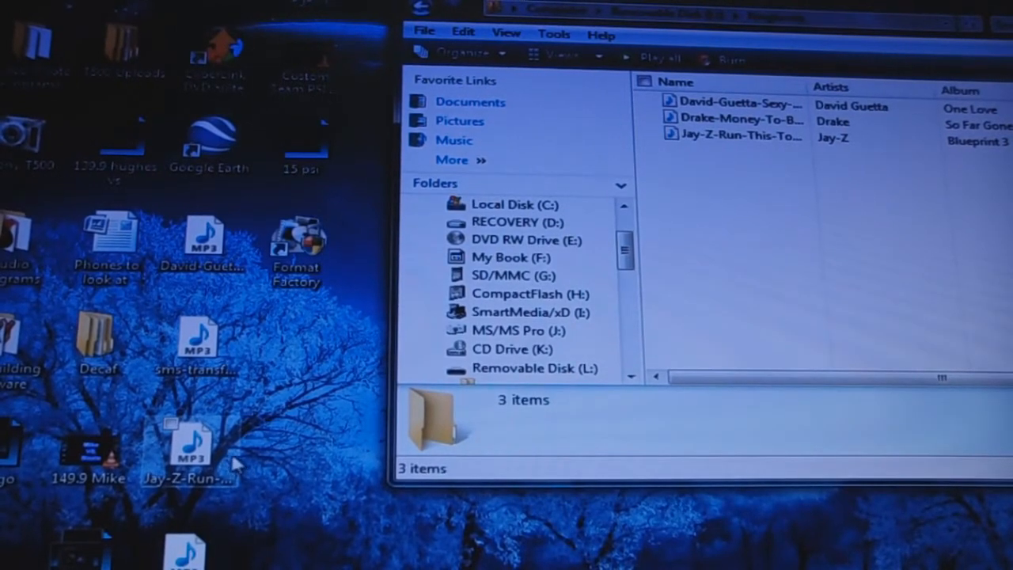
pyautogui.moveTo(190, 443); pyautogui.dragTo(895, 229)
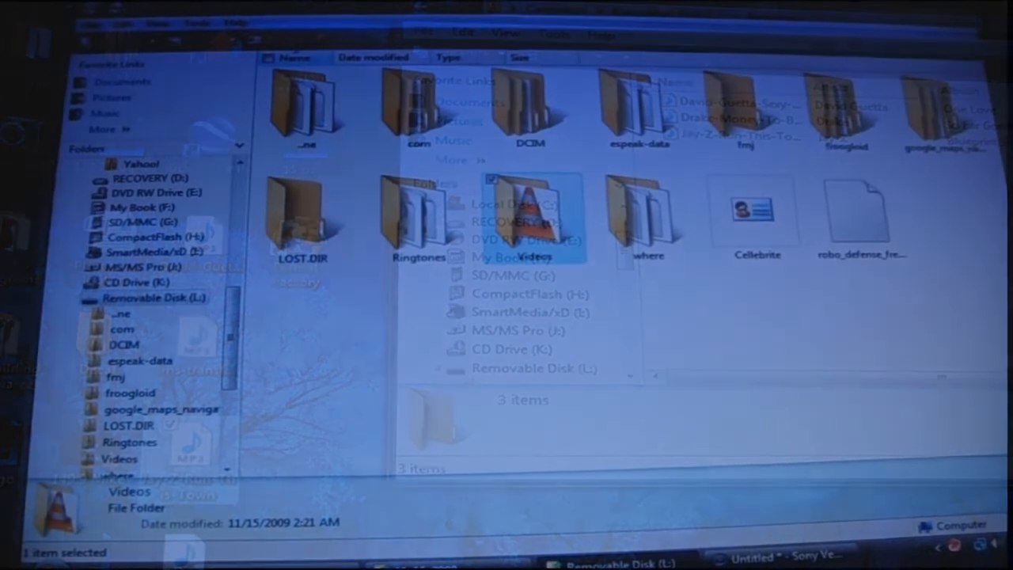
# - Open the Videos folder holding The Hangover (2009) MP4 file
pyautogui.doubleClick(530, 222)
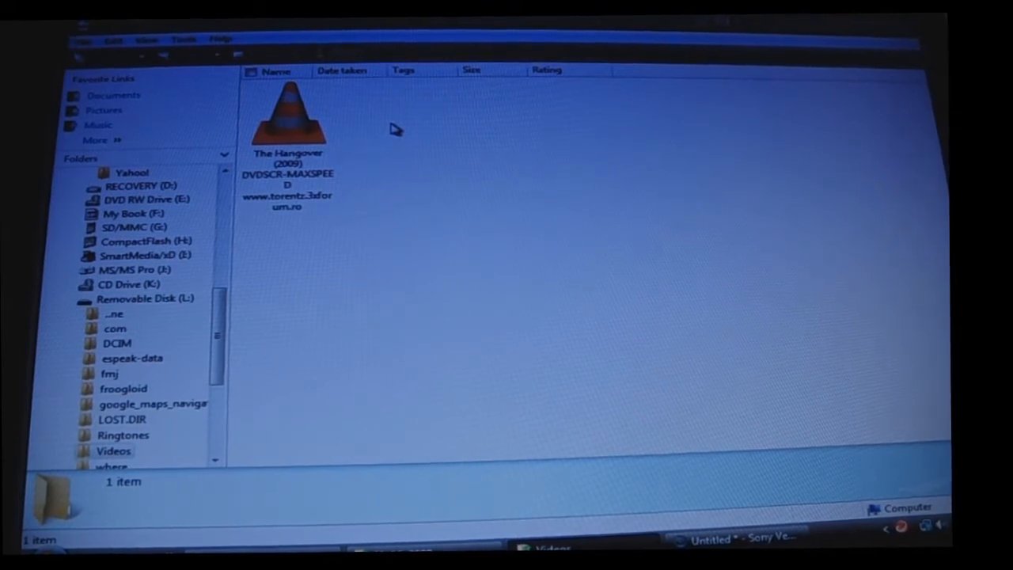
pyautogui.moveTo(505, 221)
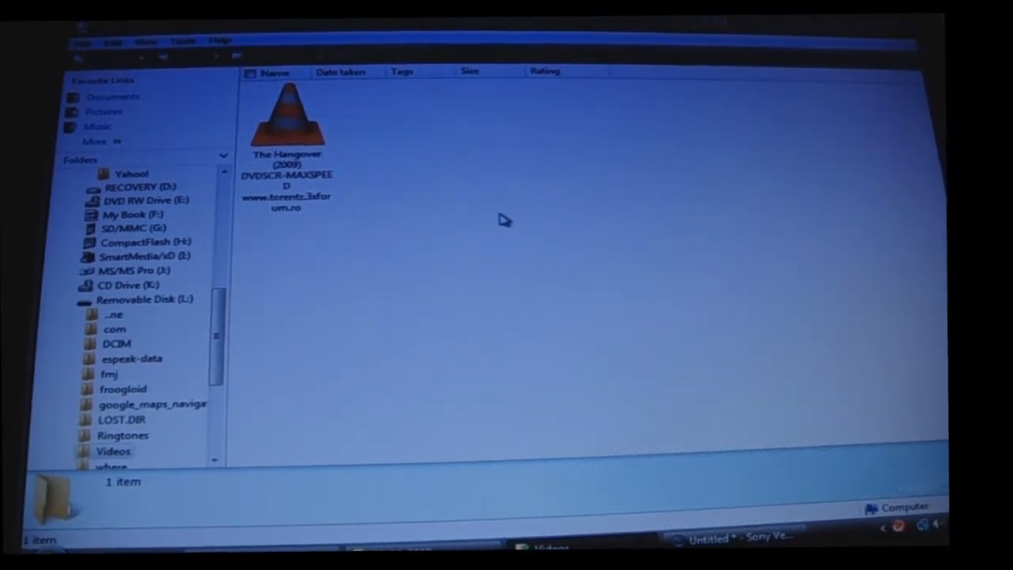
pyautogui.moveTo(481, 226)
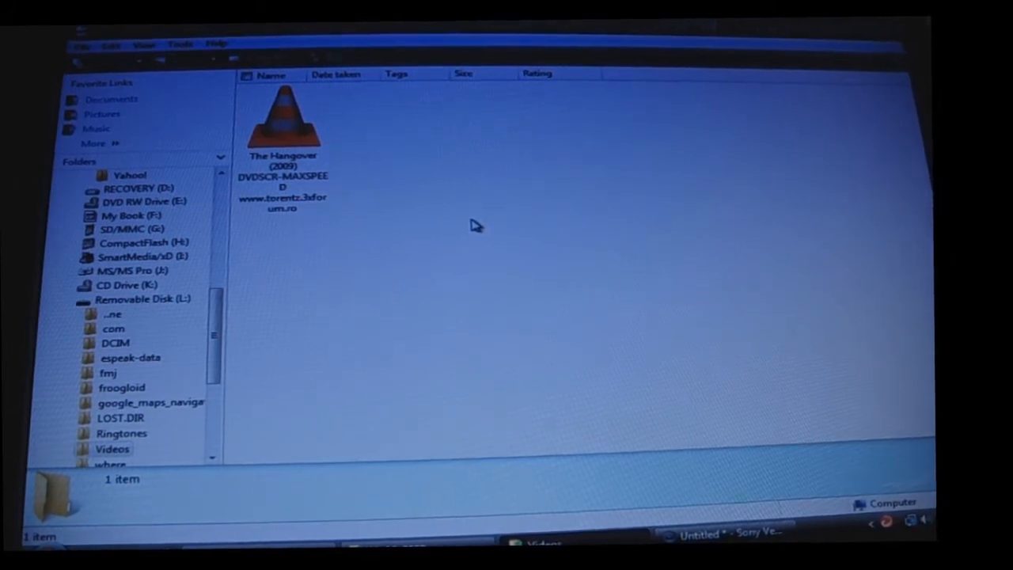
pyautogui.moveTo(467, 229)
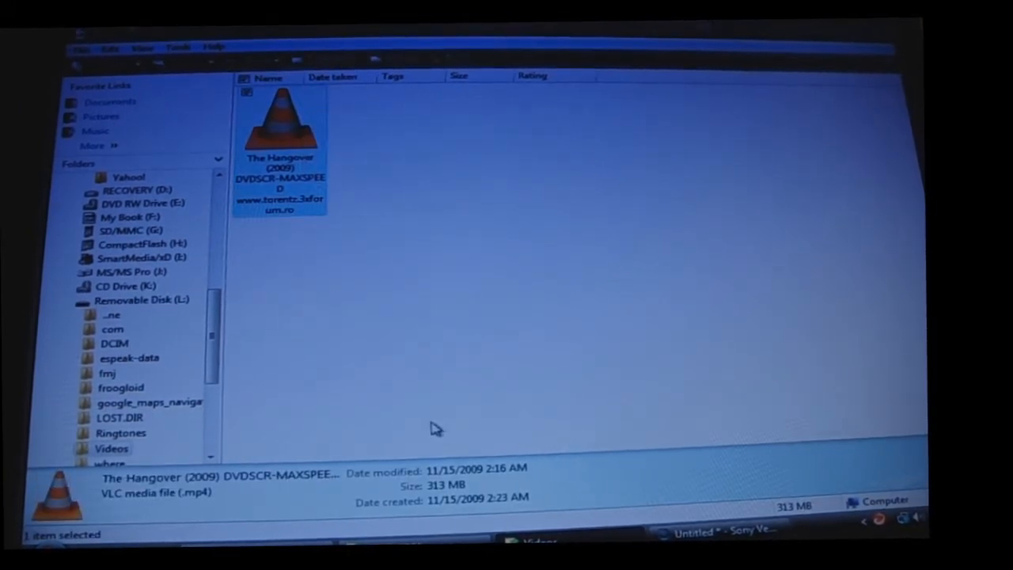
pyautogui.moveTo(467, 339)
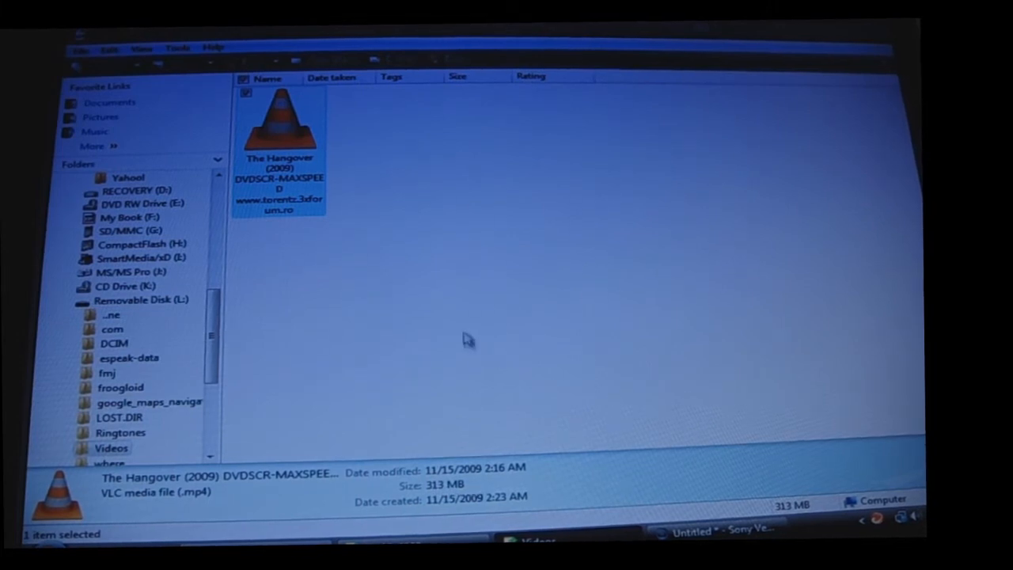